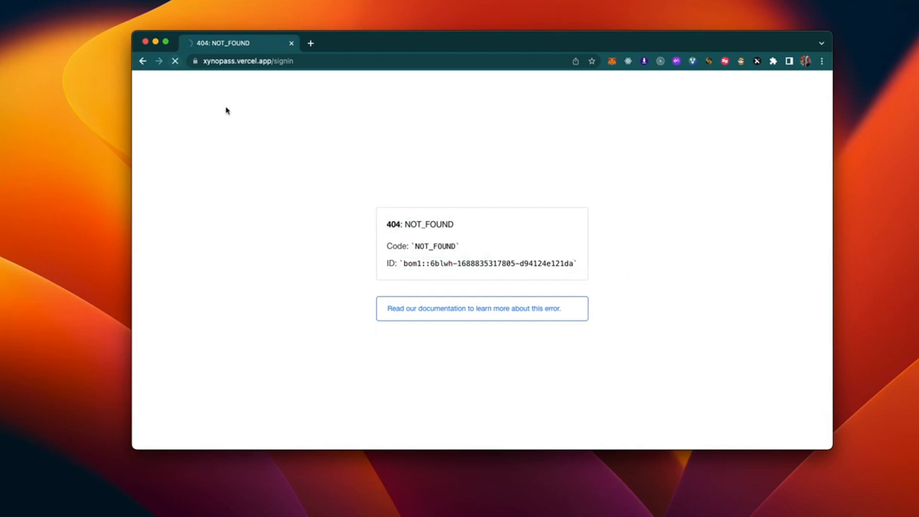
Reload xynopass.vercel.app/signin and see the 404 NOT_FOUND error again.
left_click(174, 61)
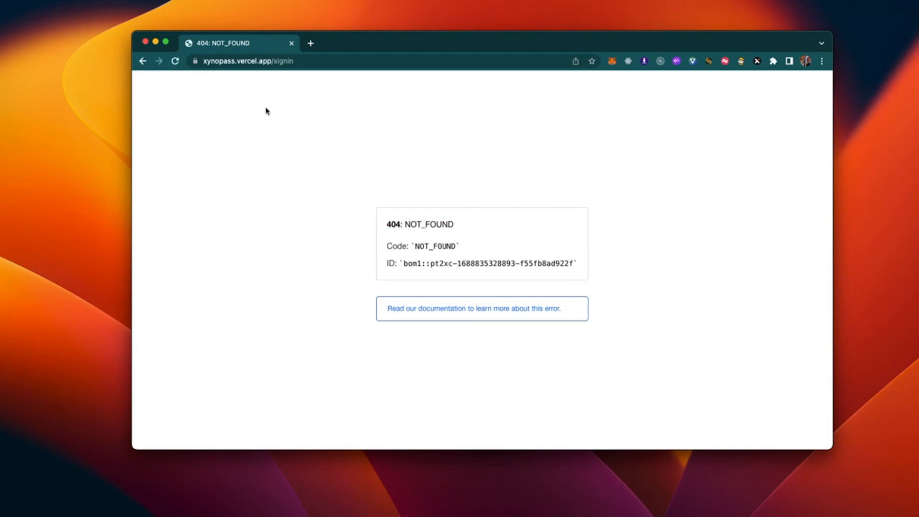
mouse_move(308, 121)
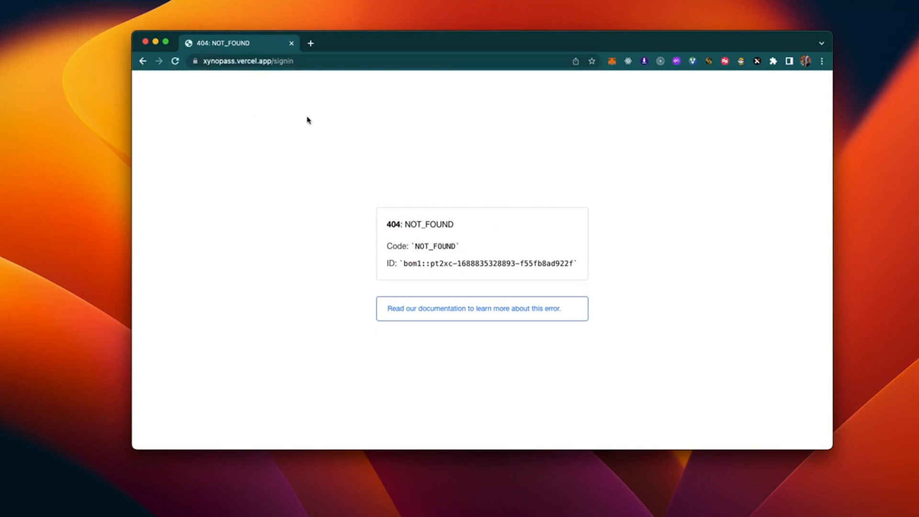
mouse_move(303, 121)
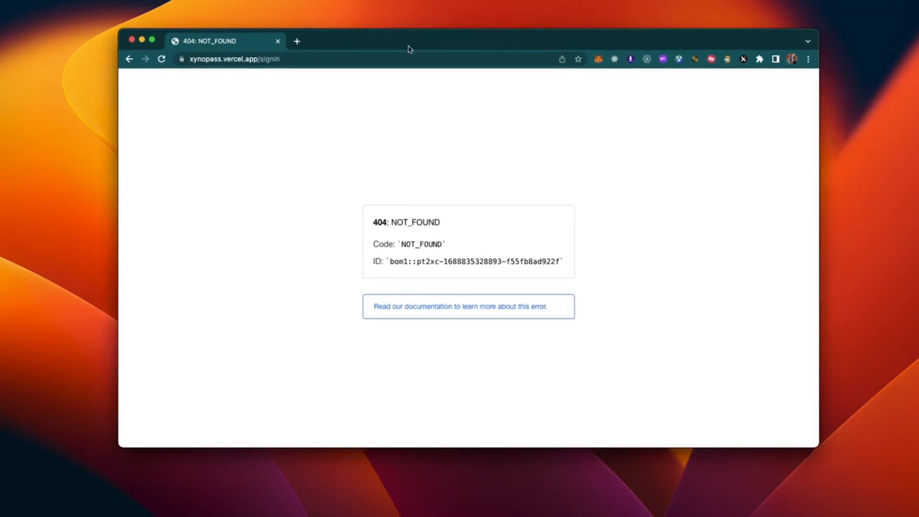
mouse_move(576, 264)
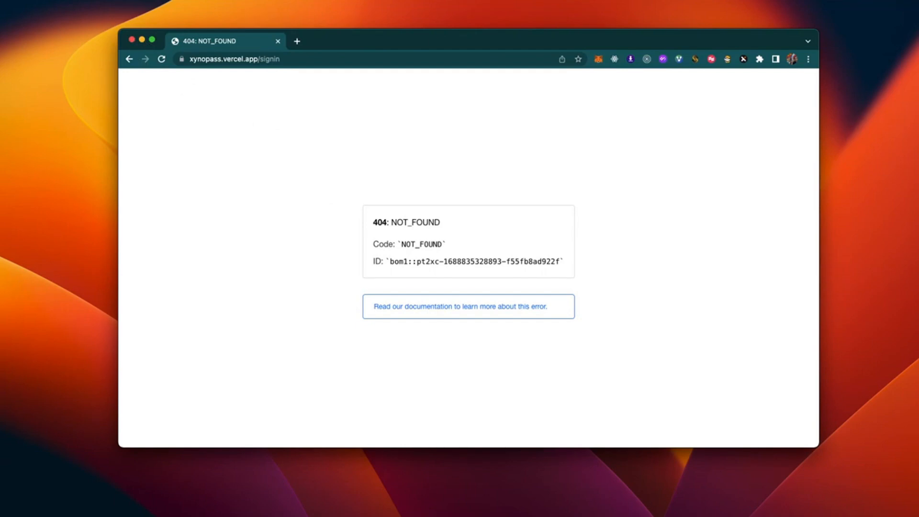
mouse_move(299, 213)
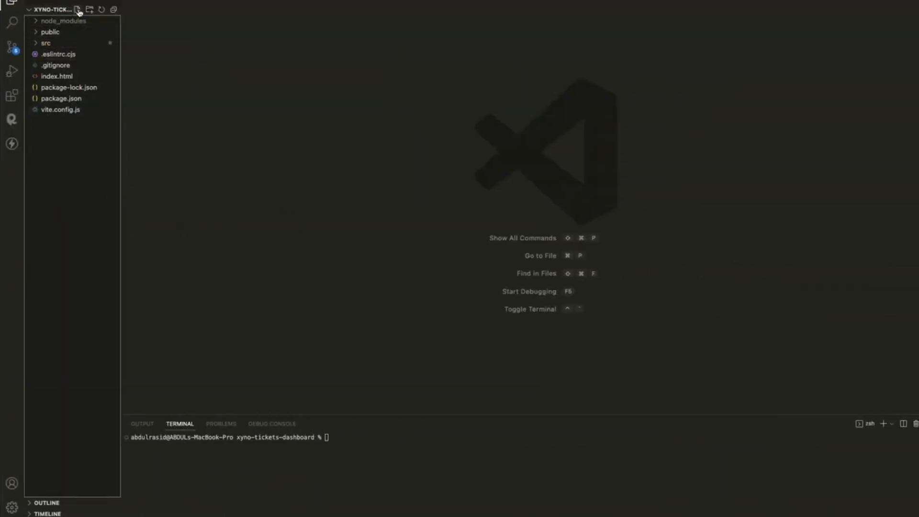
Create a new file named vercel.json in the xyno-tickets-dashboard project root.
left_click(78, 8)
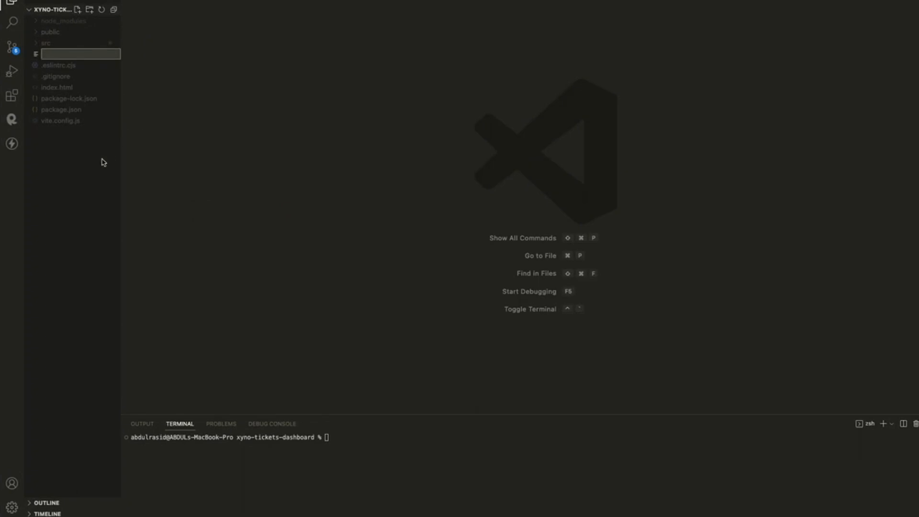
type("vercel")
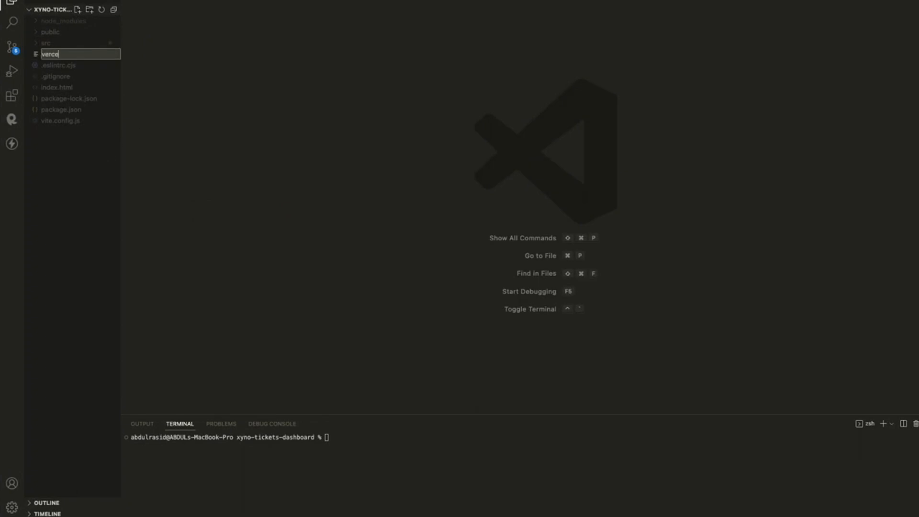
type("l.")
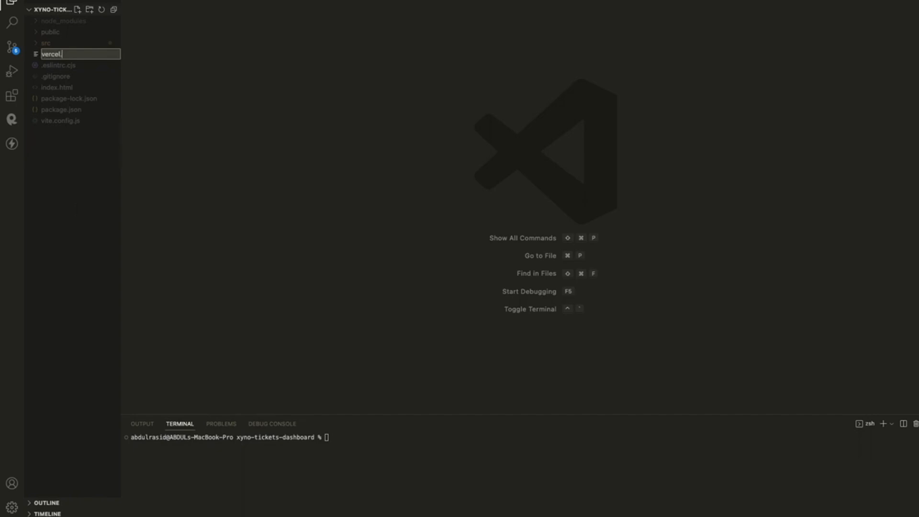
type("json")
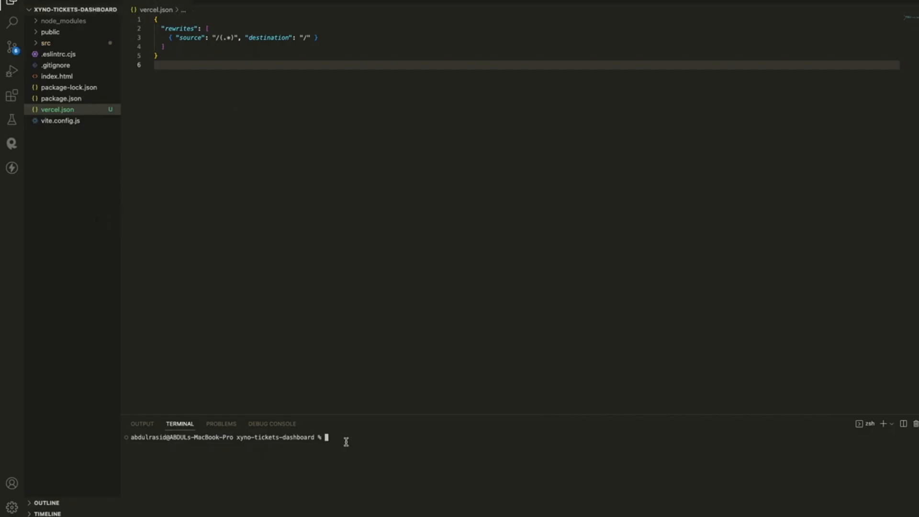
List the project root with ls to confirm vercel.json sits beside package.json and vite.config.js.
type("ls")
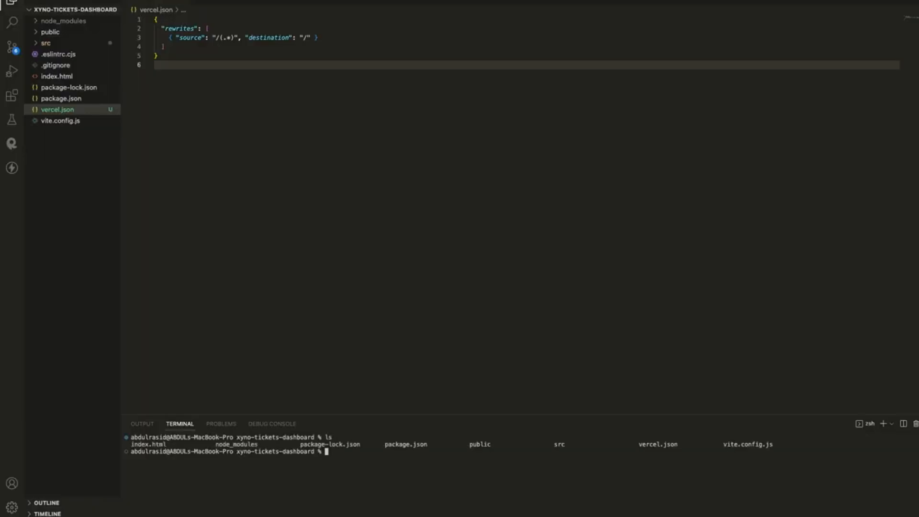
Stage all changes and commit with the message 'added vercel.json file'.
type("git add .")
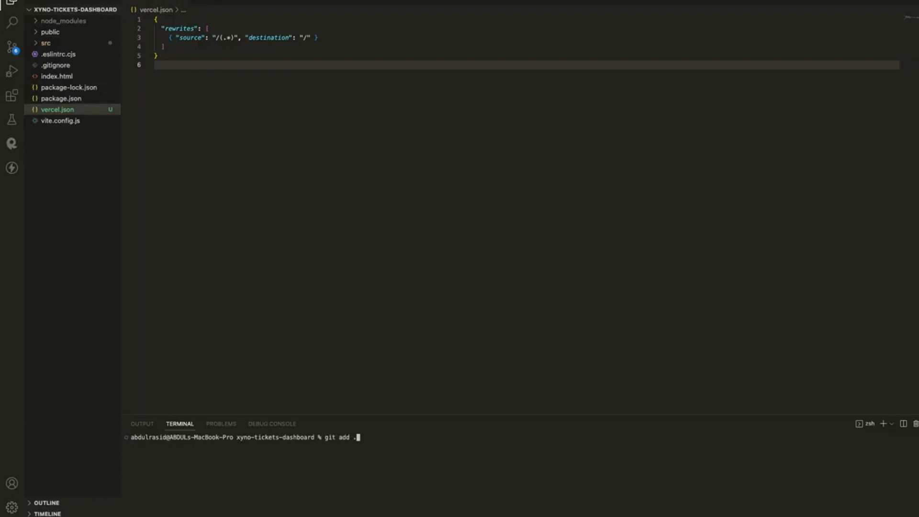
type("git commit -m")
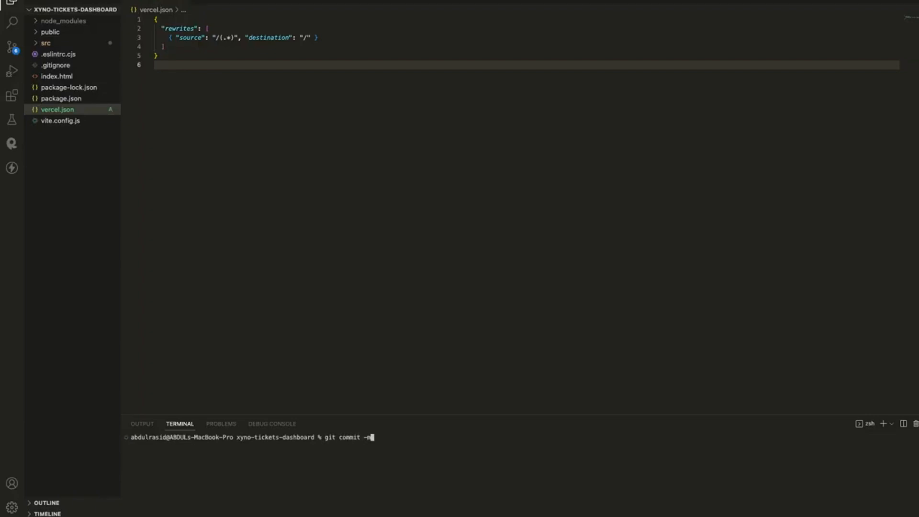
type("'added vercel")
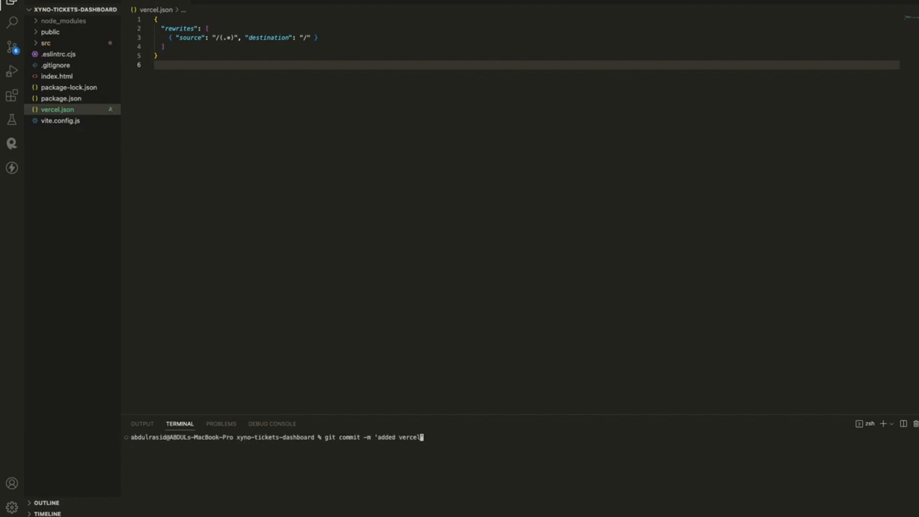
type(".json file f")
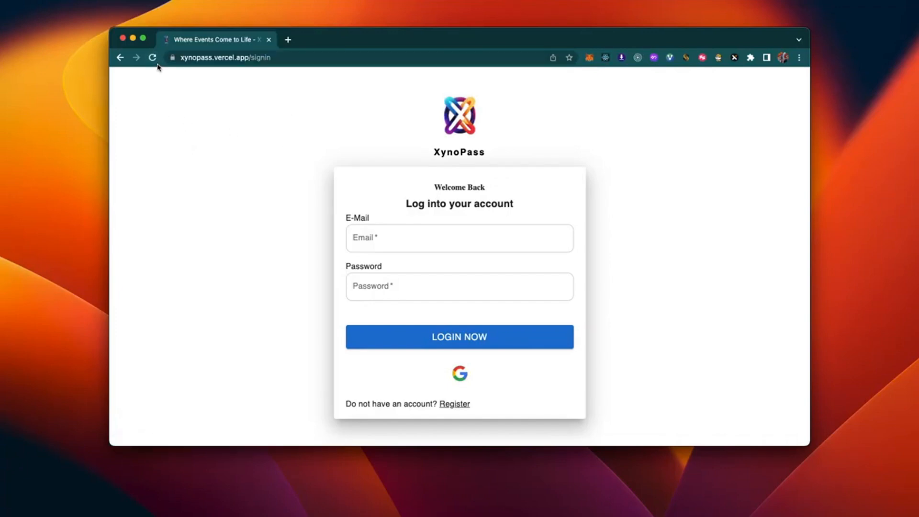
mouse_move(545, 110)
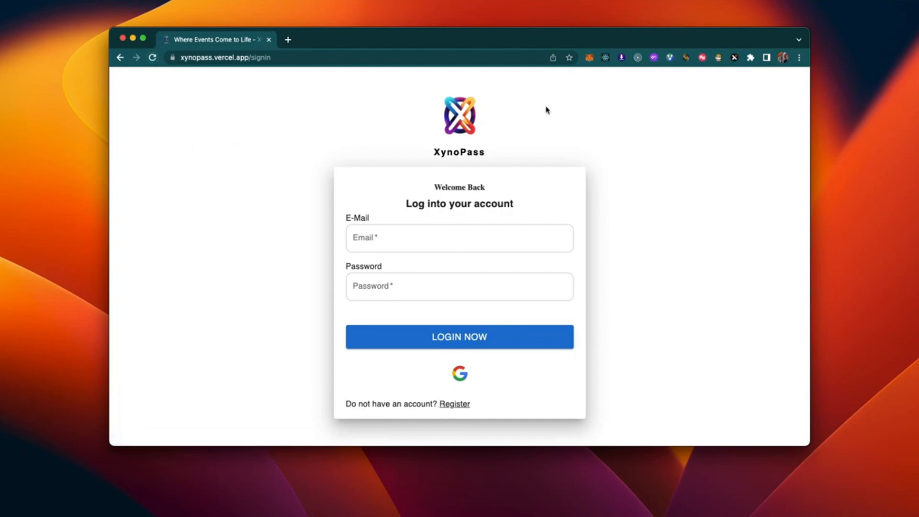
mouse_move(373, 116)
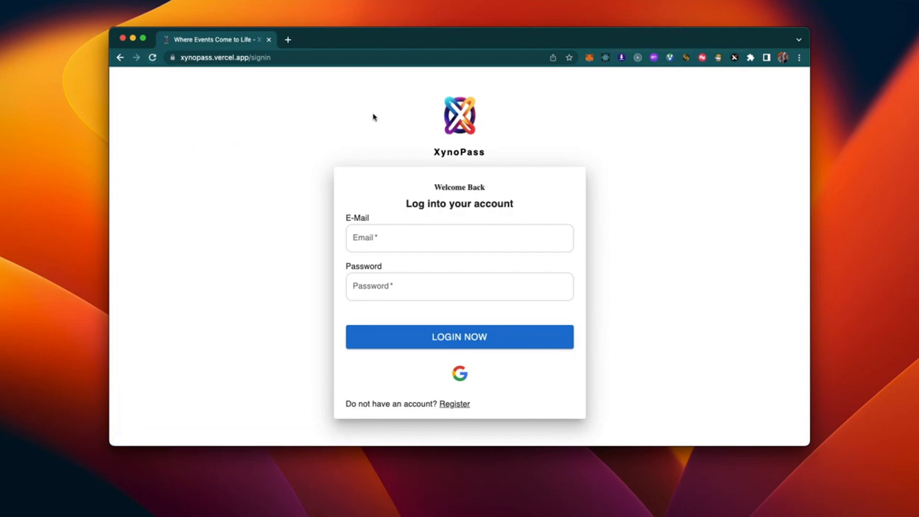
Go to the XynoPass /register page and reload it to confirm it loads.
left_click(453, 404)
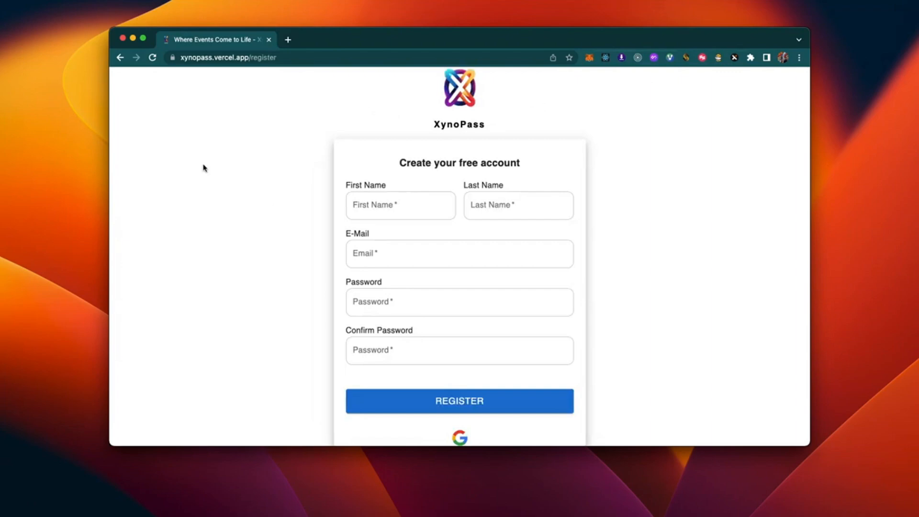
left_click(152, 58)
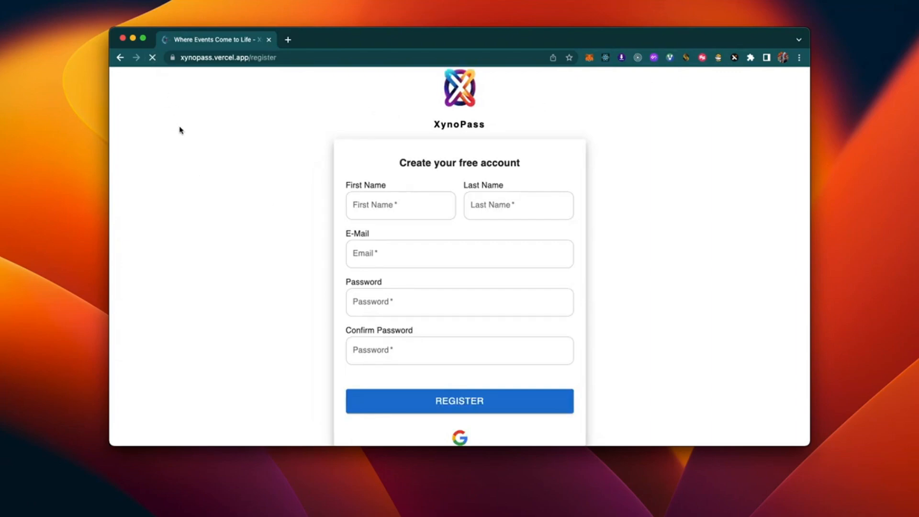
mouse_move(644, 103)
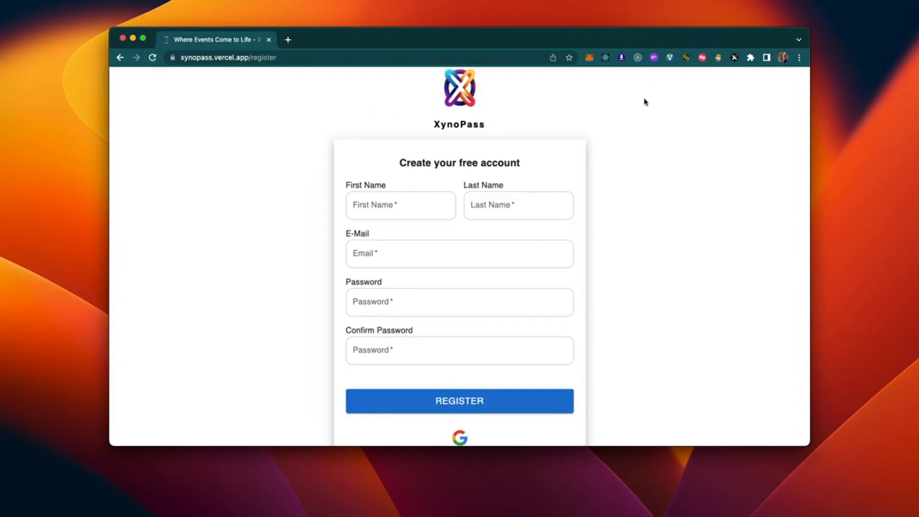